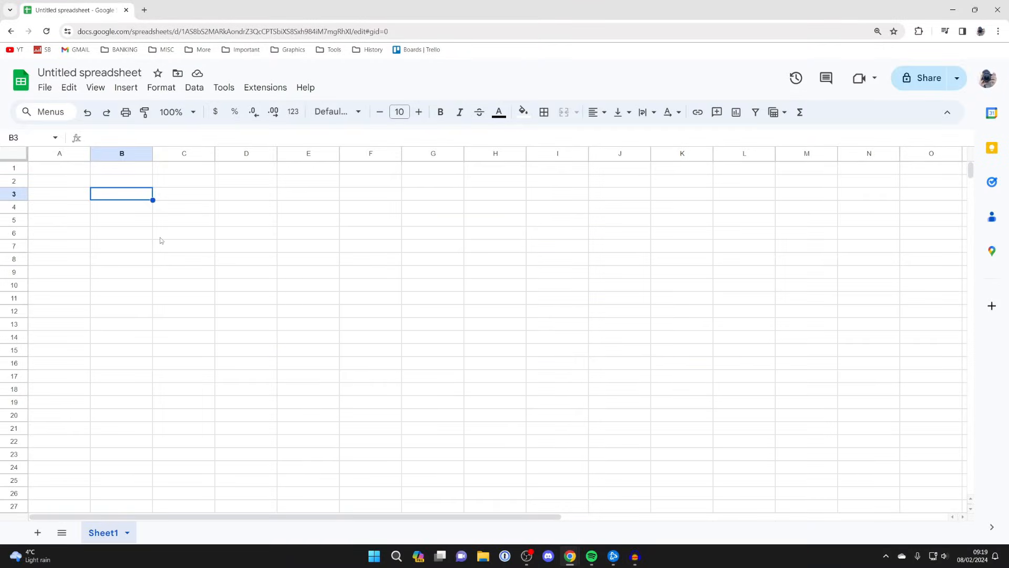
{"action": "mouse_move", "coordinate": [119, 200]}
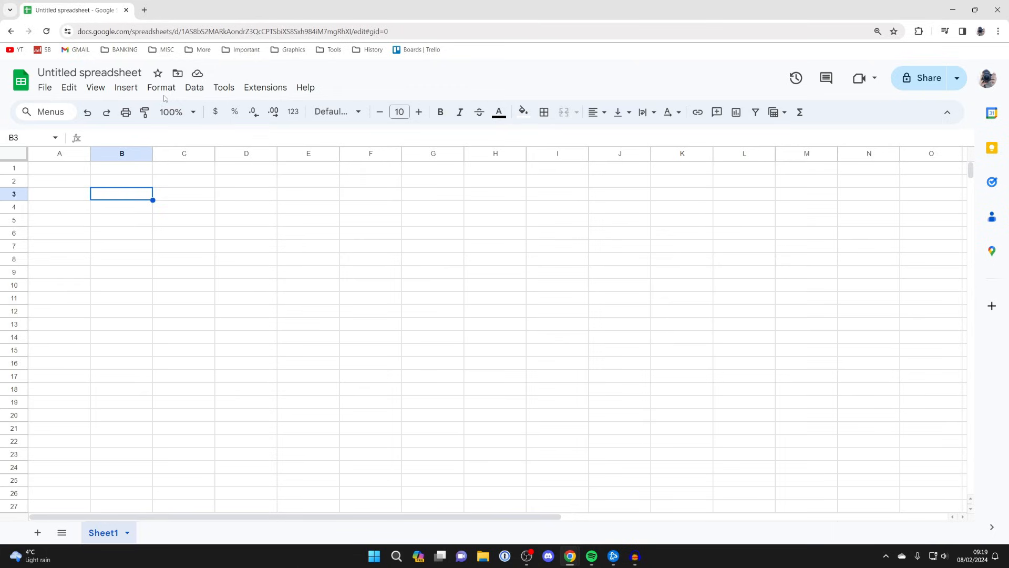
Bring up the Data validation rules panel from the Data menu.
{"action": "left_click", "coordinate": [195, 88]}
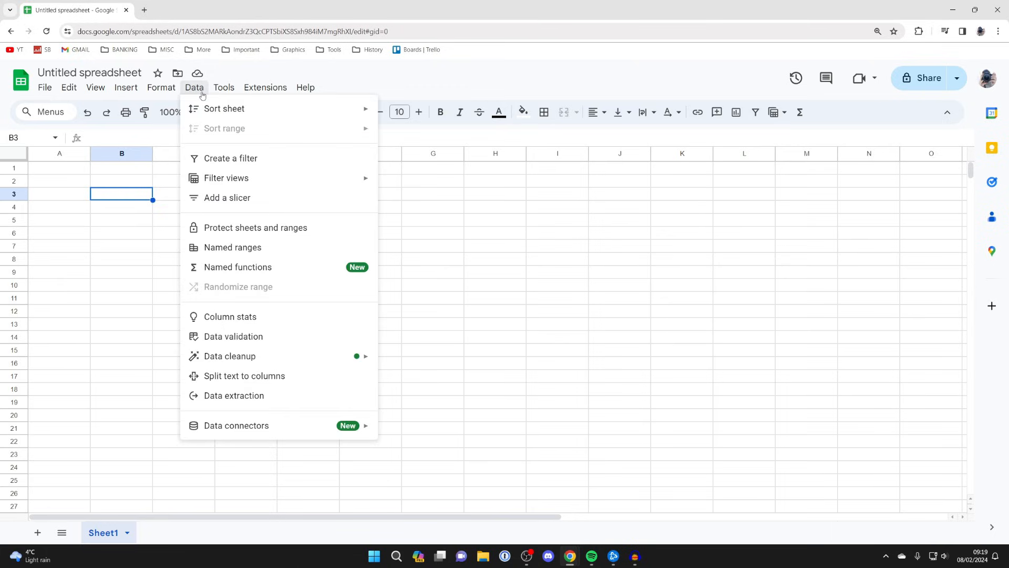
{"action": "left_click", "coordinate": [233, 336]}
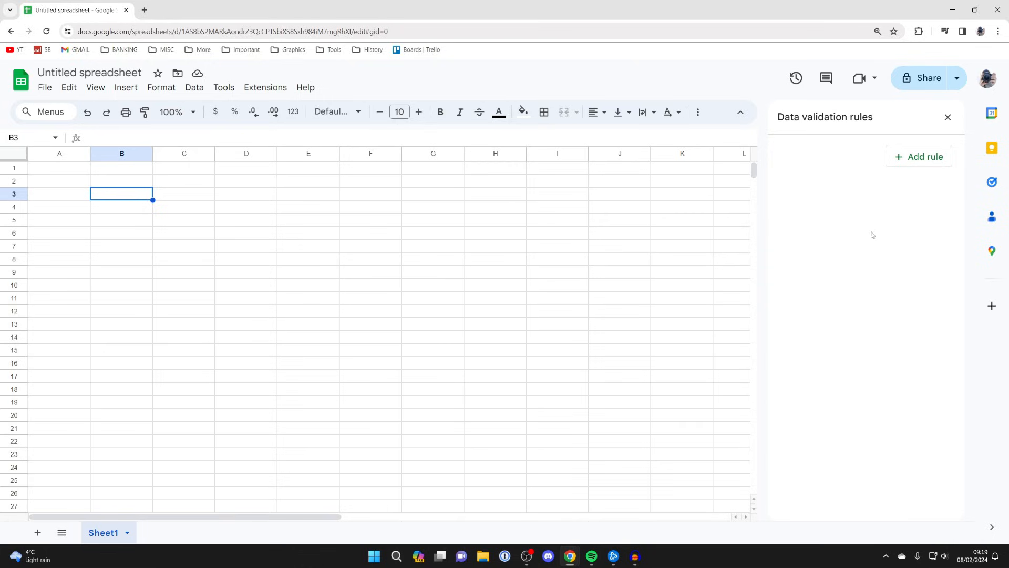
{"action": "mouse_move", "coordinate": [917, 153]}
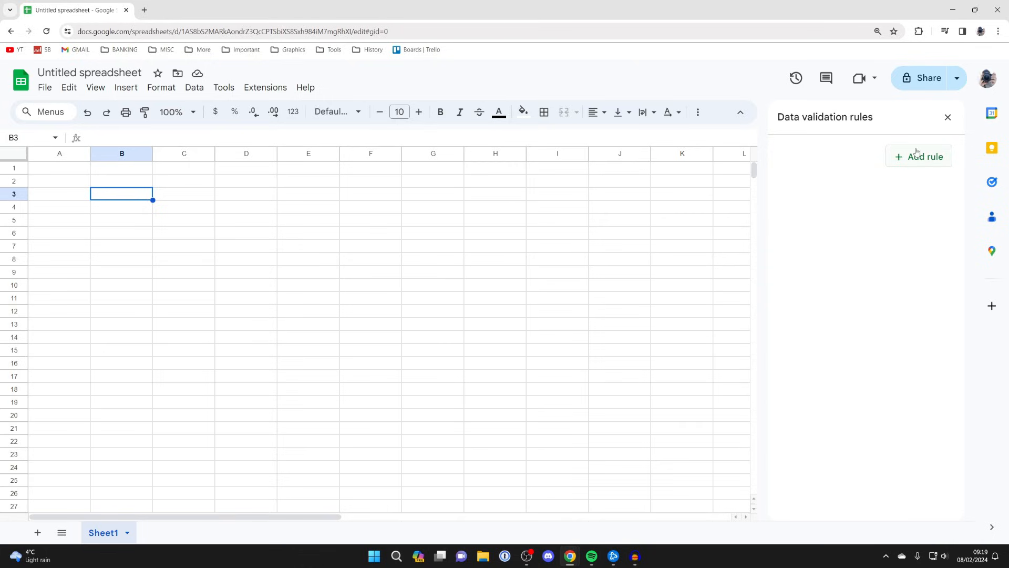
Add a Dropdown rule for Sheet1!B3 with the options 1, 2 and 3.
{"action": "left_click", "coordinate": [919, 156]}
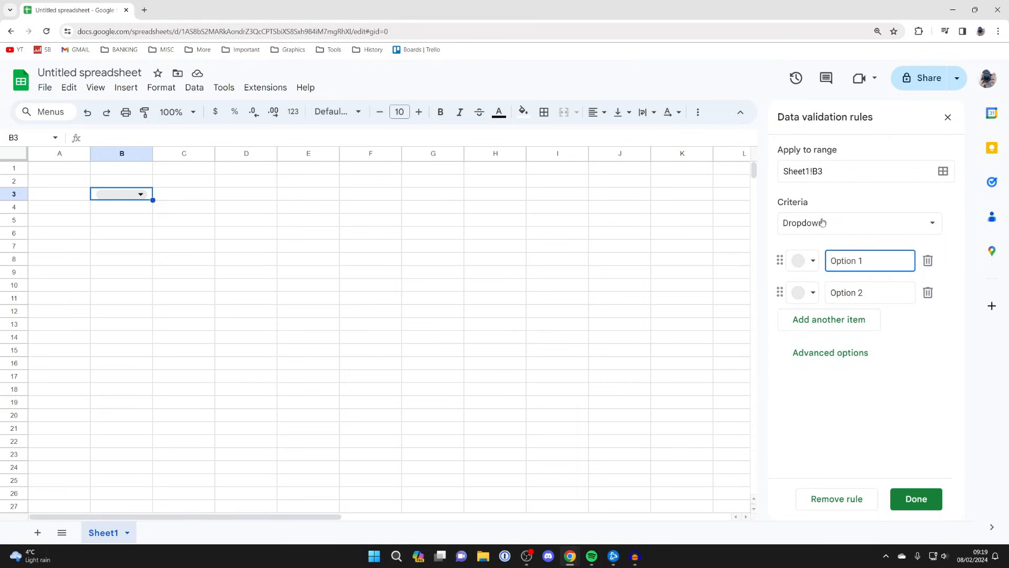
{"action": "left_click", "coordinate": [860, 223]}
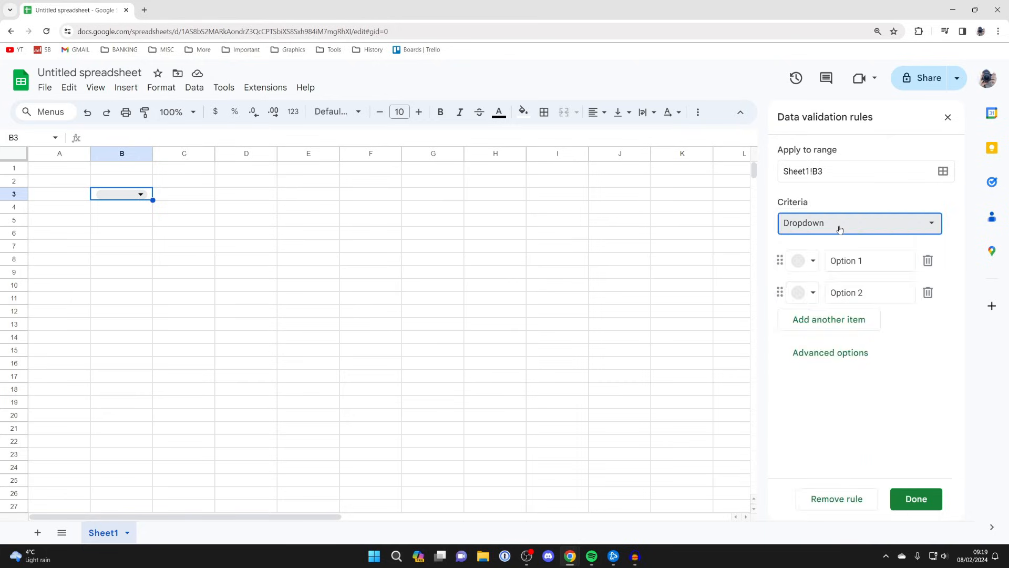
{"action": "left_click", "coordinate": [869, 260]}
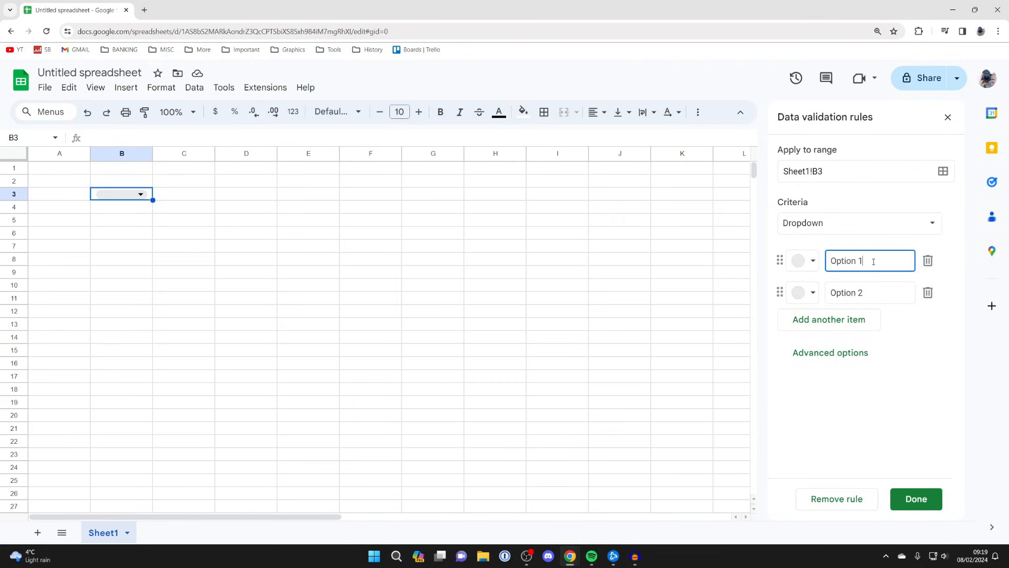
{"action": "left_click", "coordinate": [802, 261]}
{"action": "type", "text": "3"}
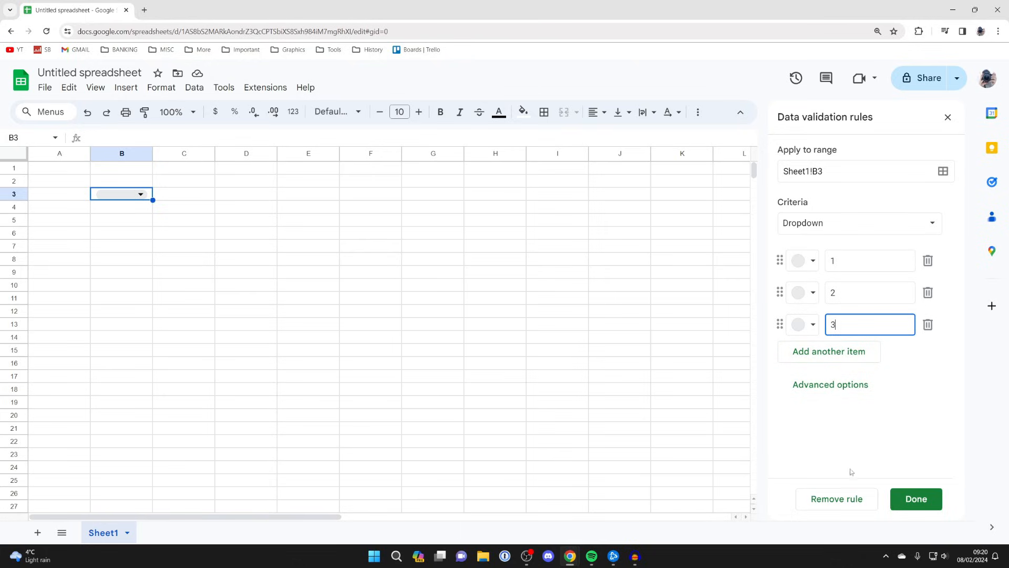
Save the rule, check B3's dropdown shows 1, 2 and 3, and close the panel.
{"action": "left_click", "coordinate": [916, 498]}
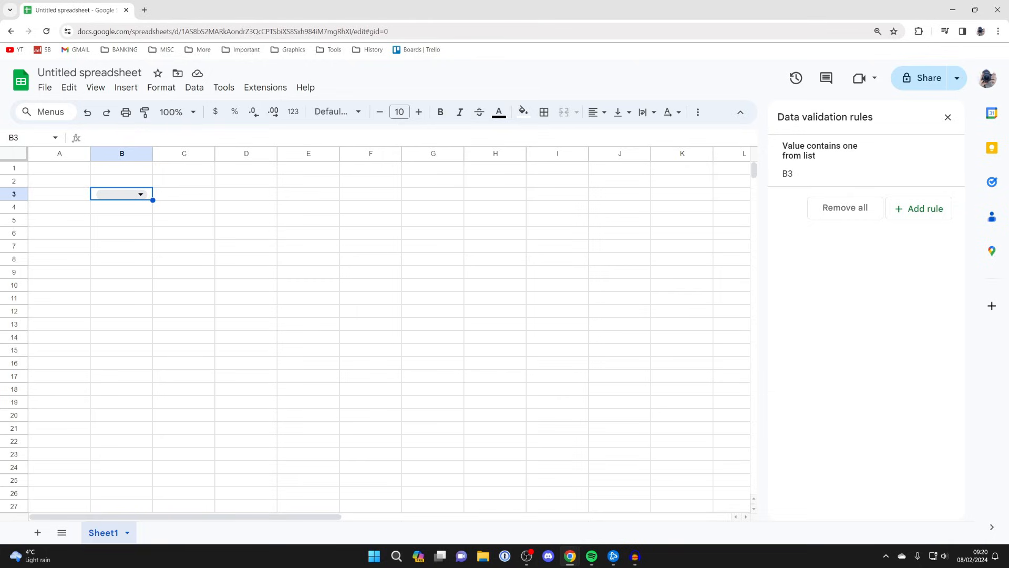
{"action": "left_click", "coordinate": [140, 193]}
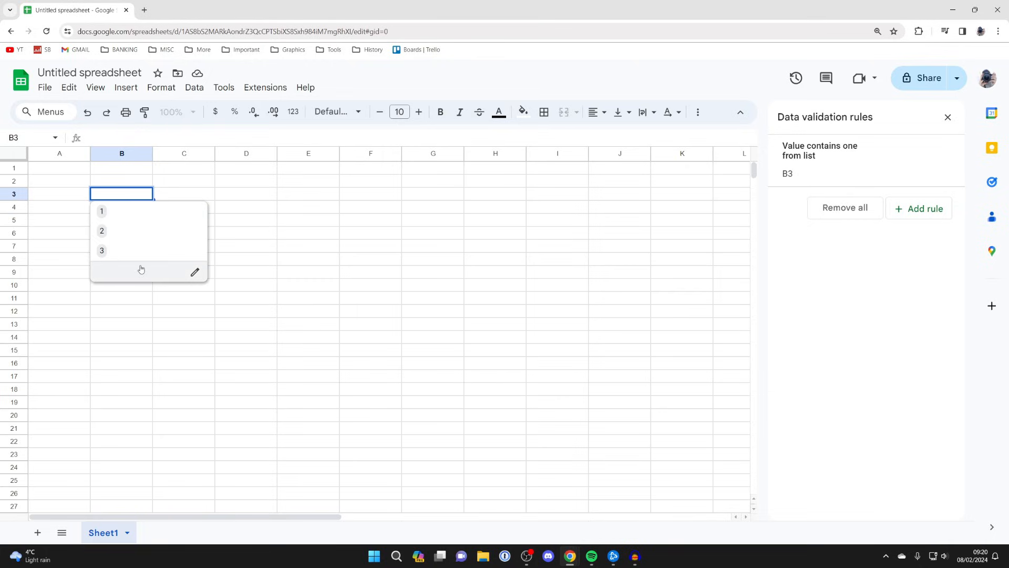
{"action": "left_click", "coordinate": [196, 272]}
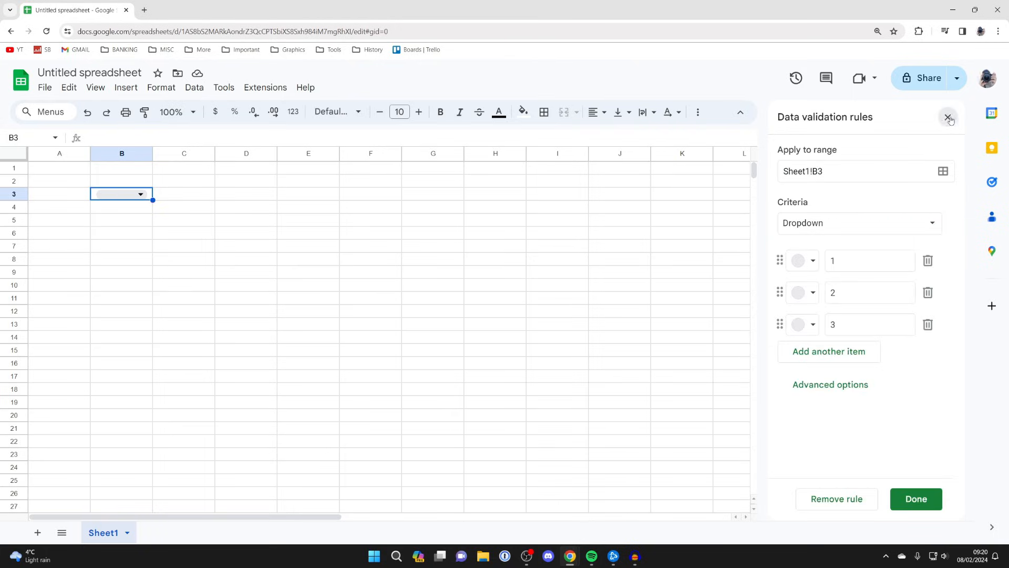
{"action": "left_click", "coordinate": [948, 118]}
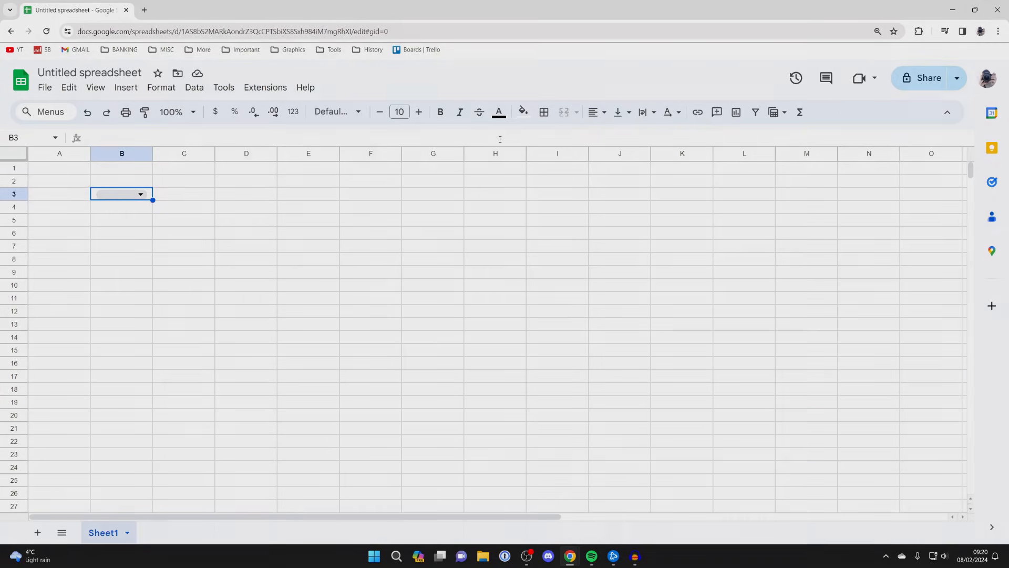